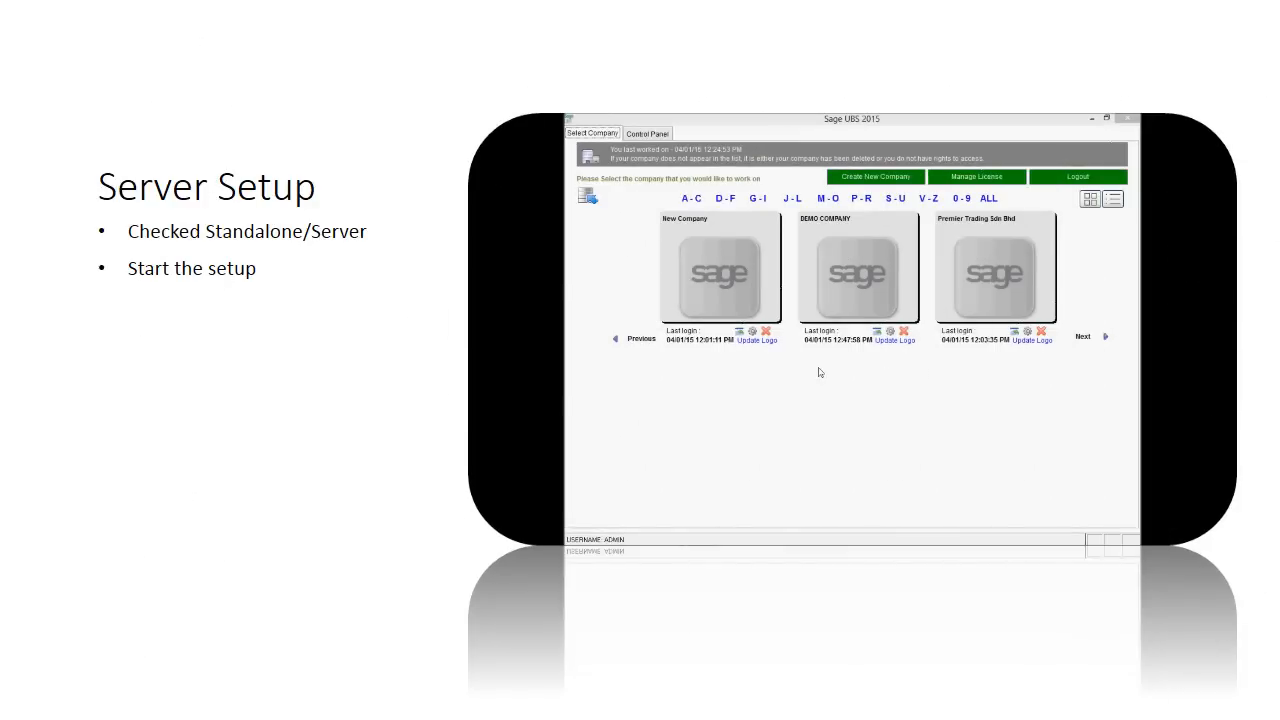
mouse_move(812, 268)
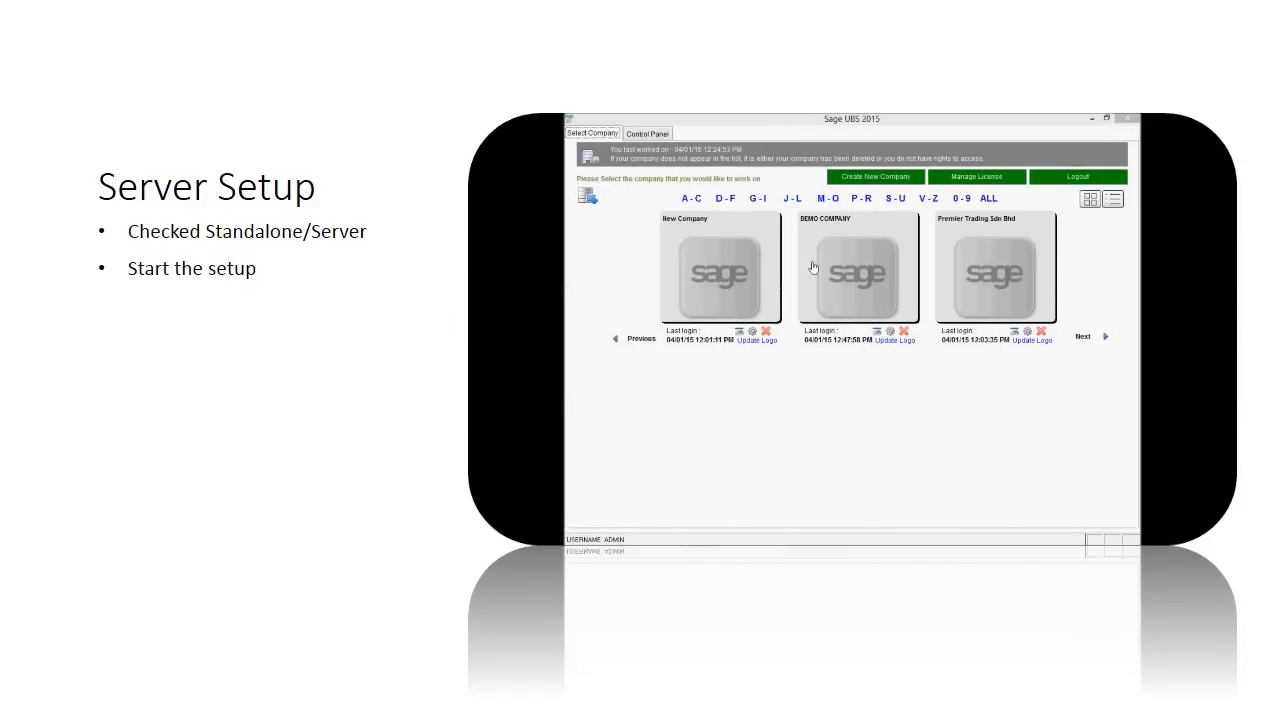
Step: Start a new Standalone/Server company named ADF and proceed to Step 2, Generate Data Files
click(874, 176)
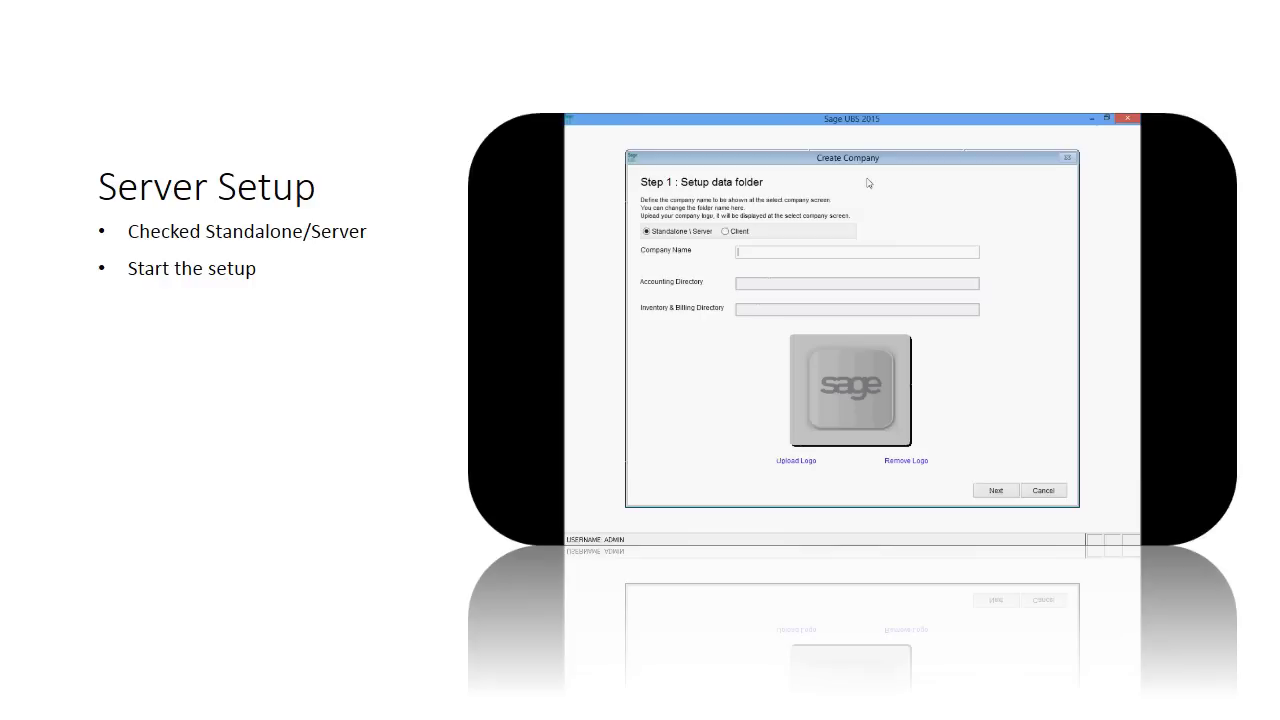
click(648, 232)
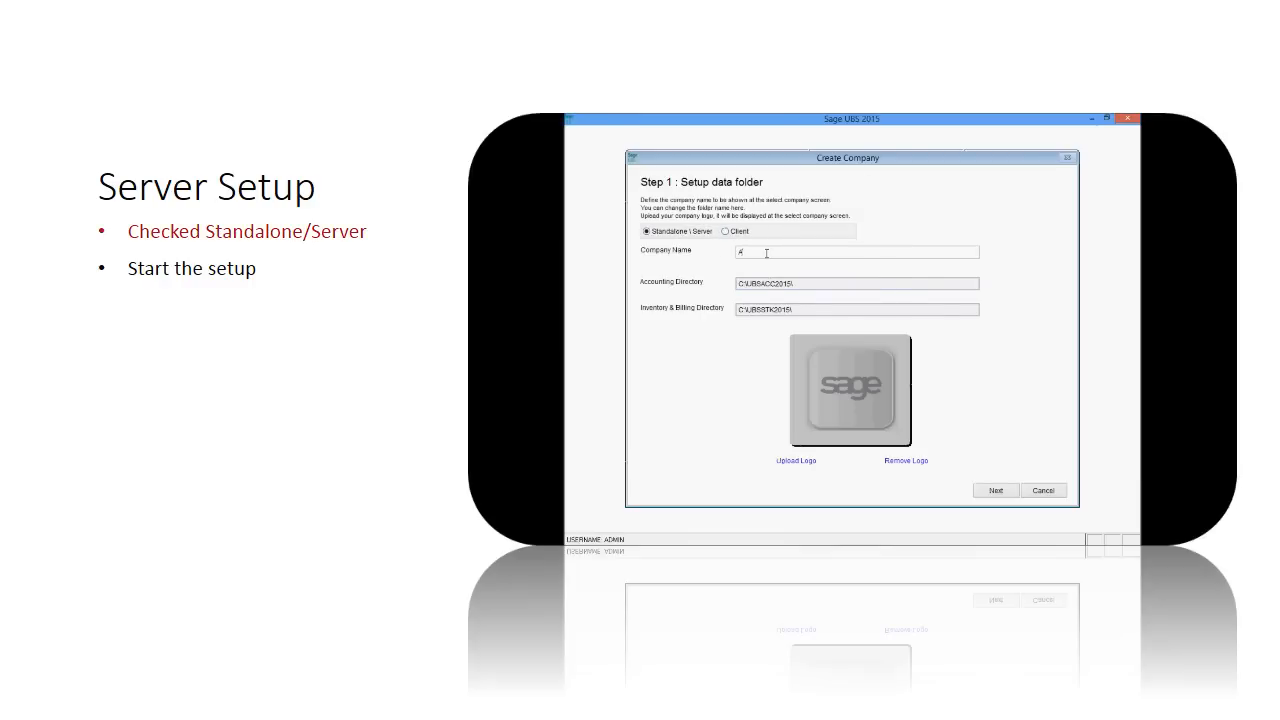
text(ADF)
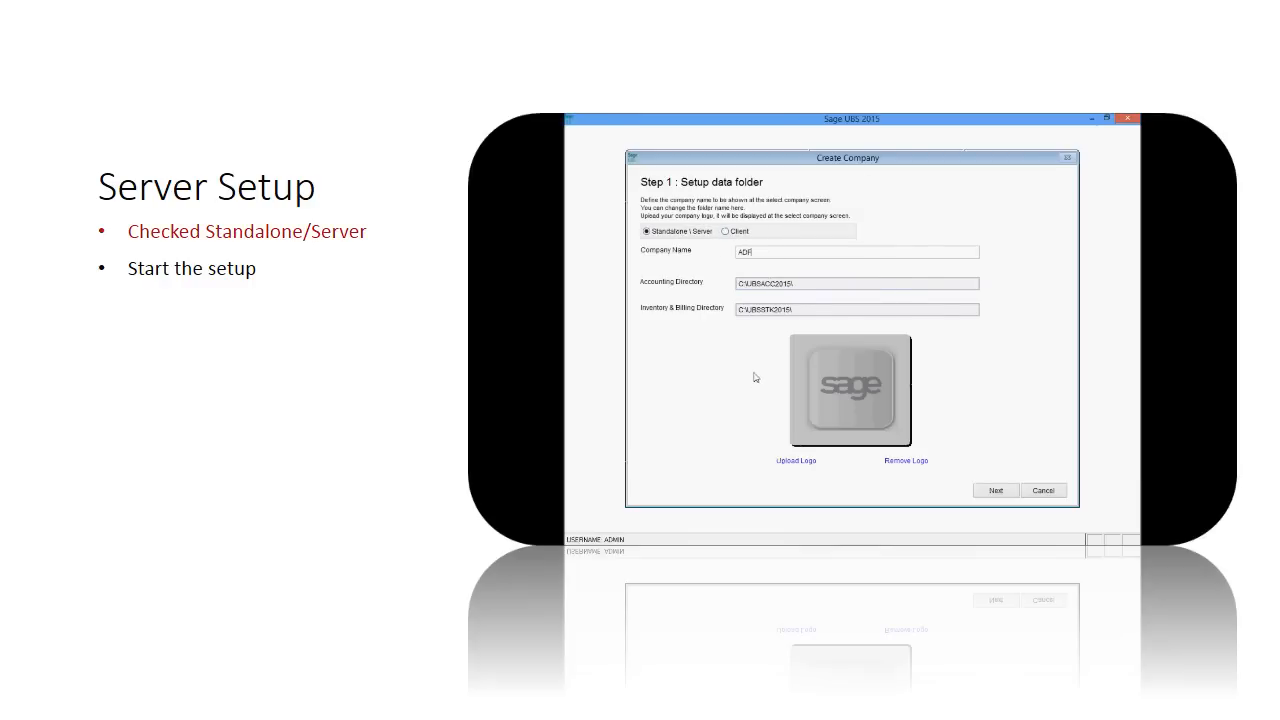
click(996, 490)
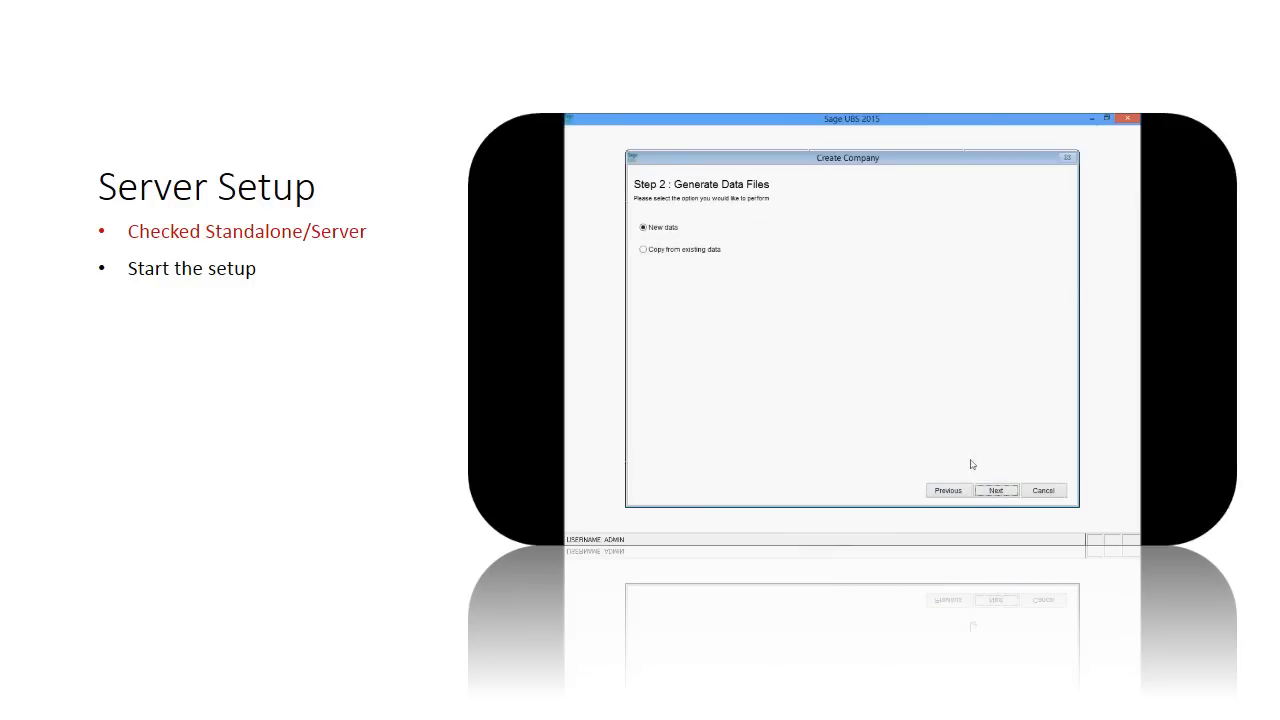
Step: Generate ADF's accounting and inventory data files with New data and acknowledge completion
click(996, 490)
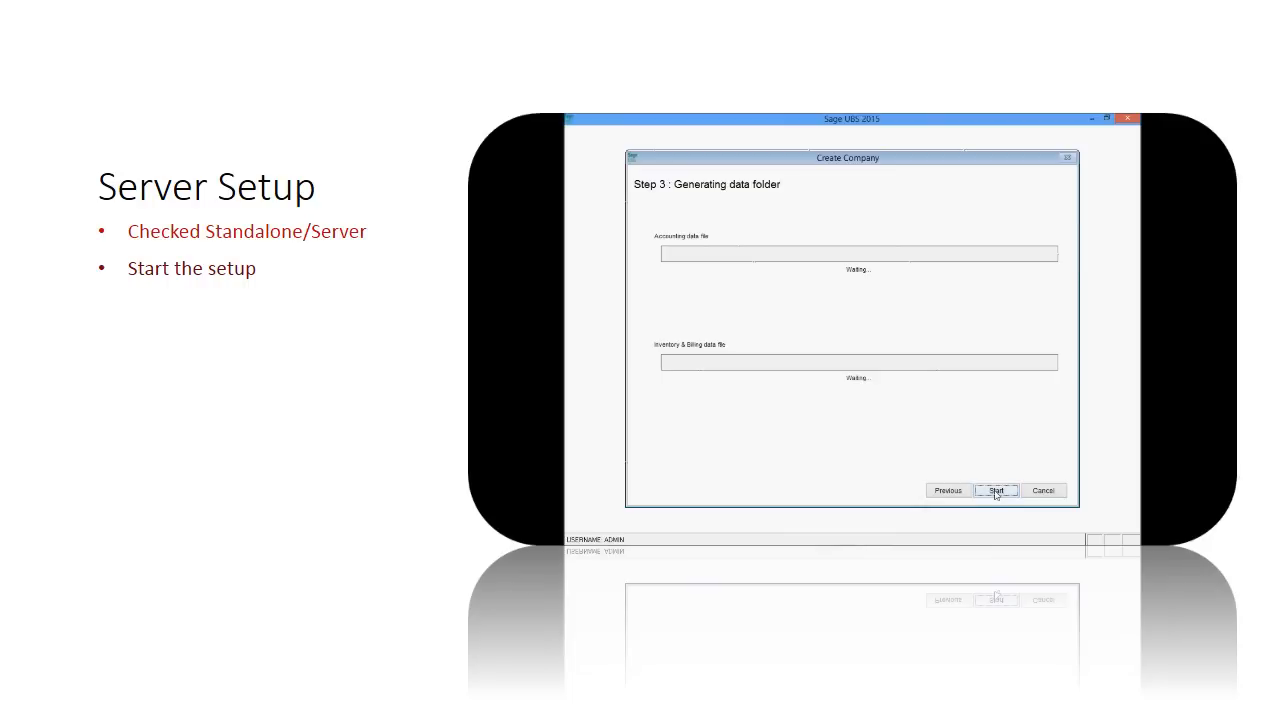
click(996, 490)
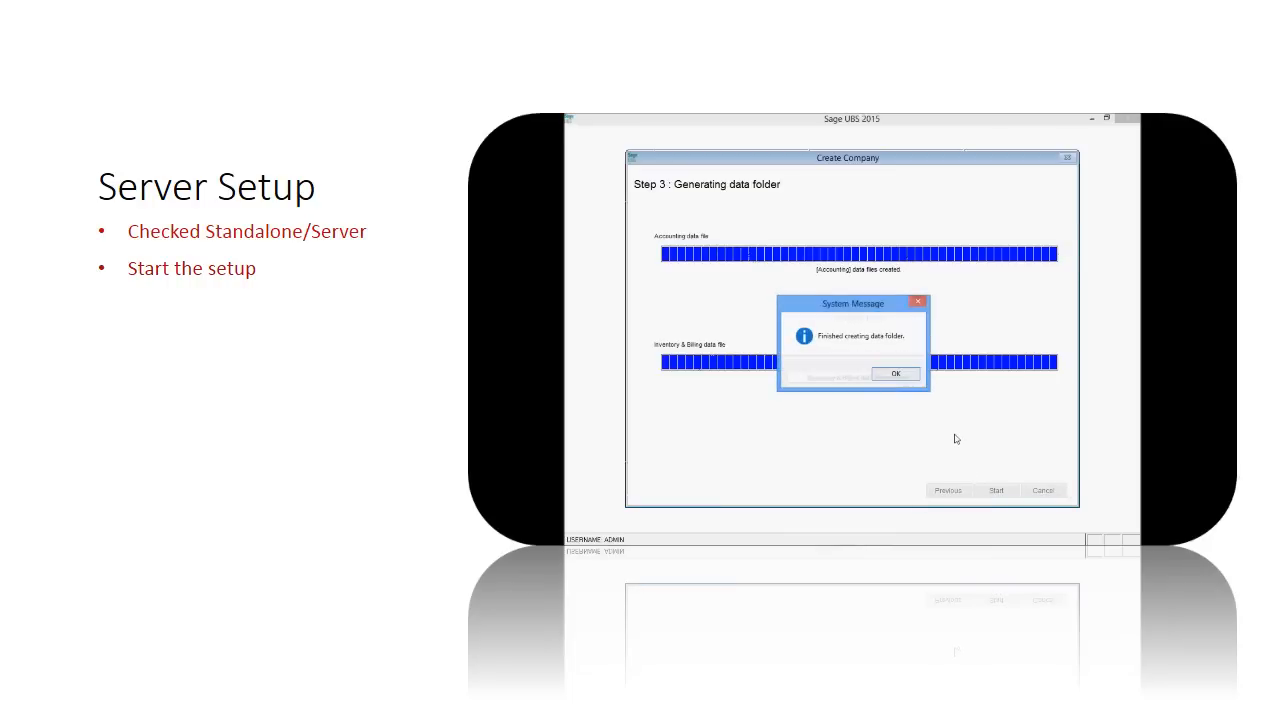
click(896, 374)
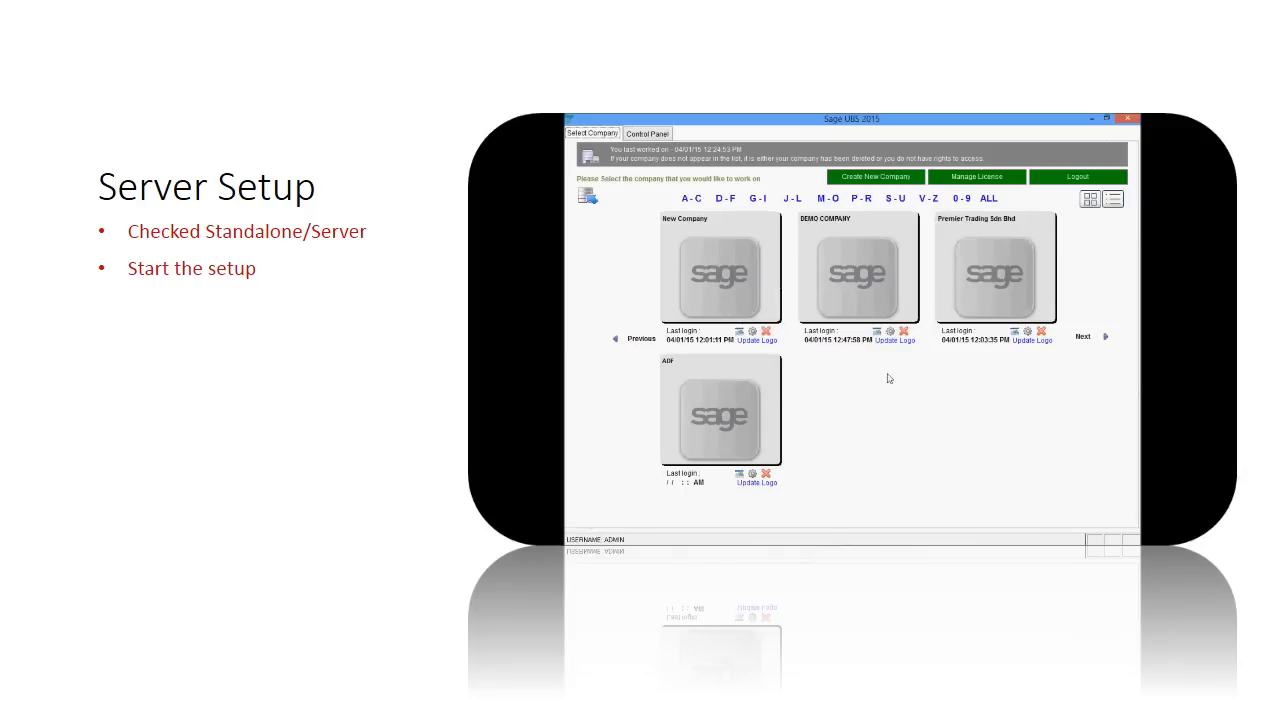
mouse_move(722, 410)
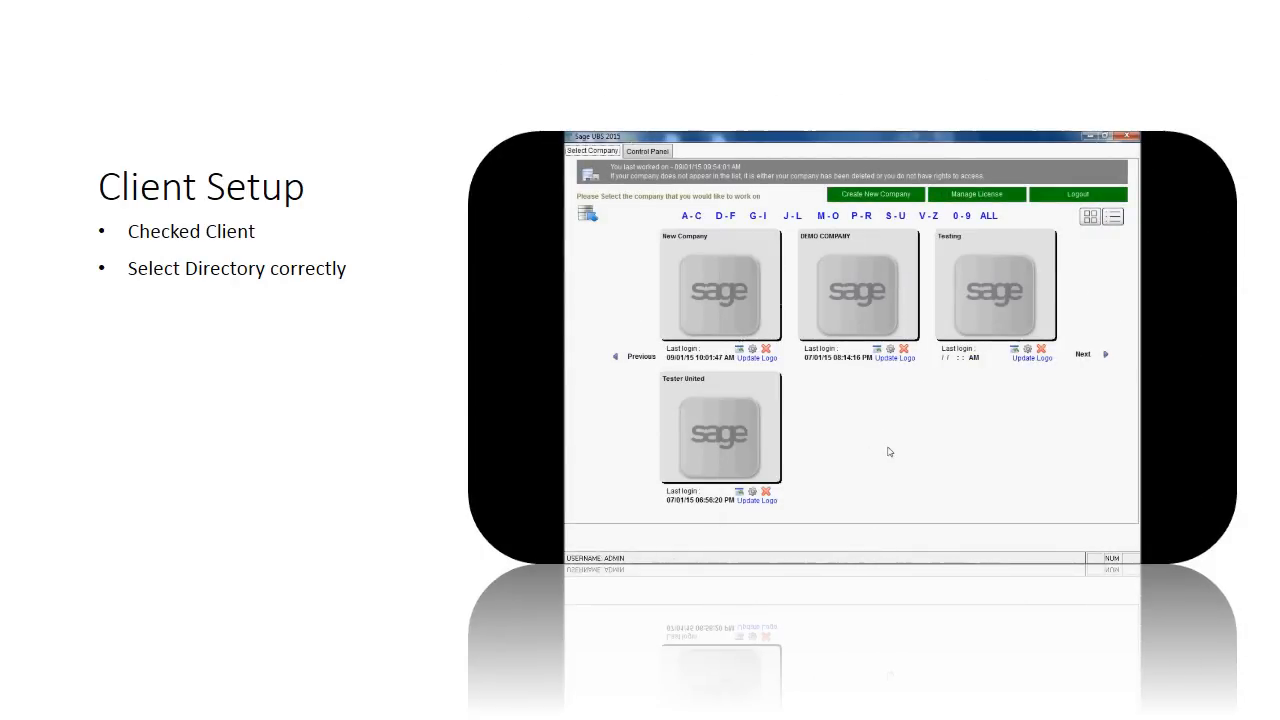
Step: Start a Client company named Test mapped to the server's existing shared data folders
click(874, 194)
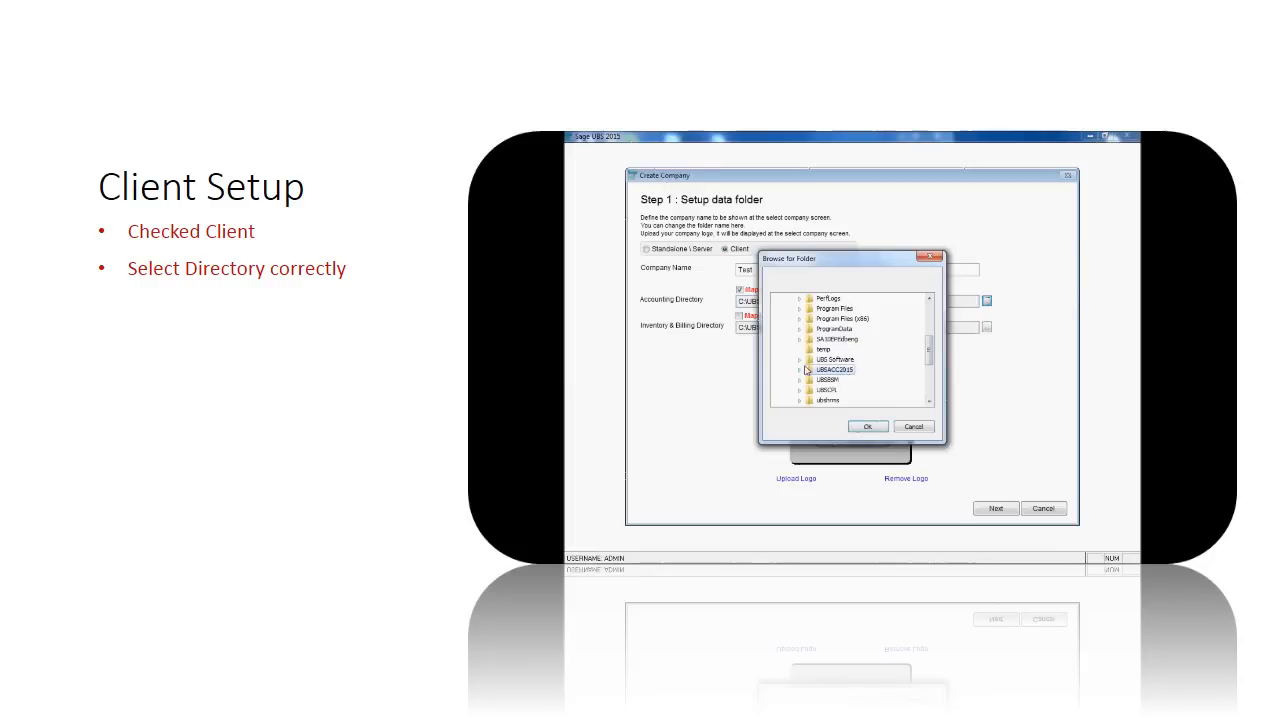
click(866, 426)
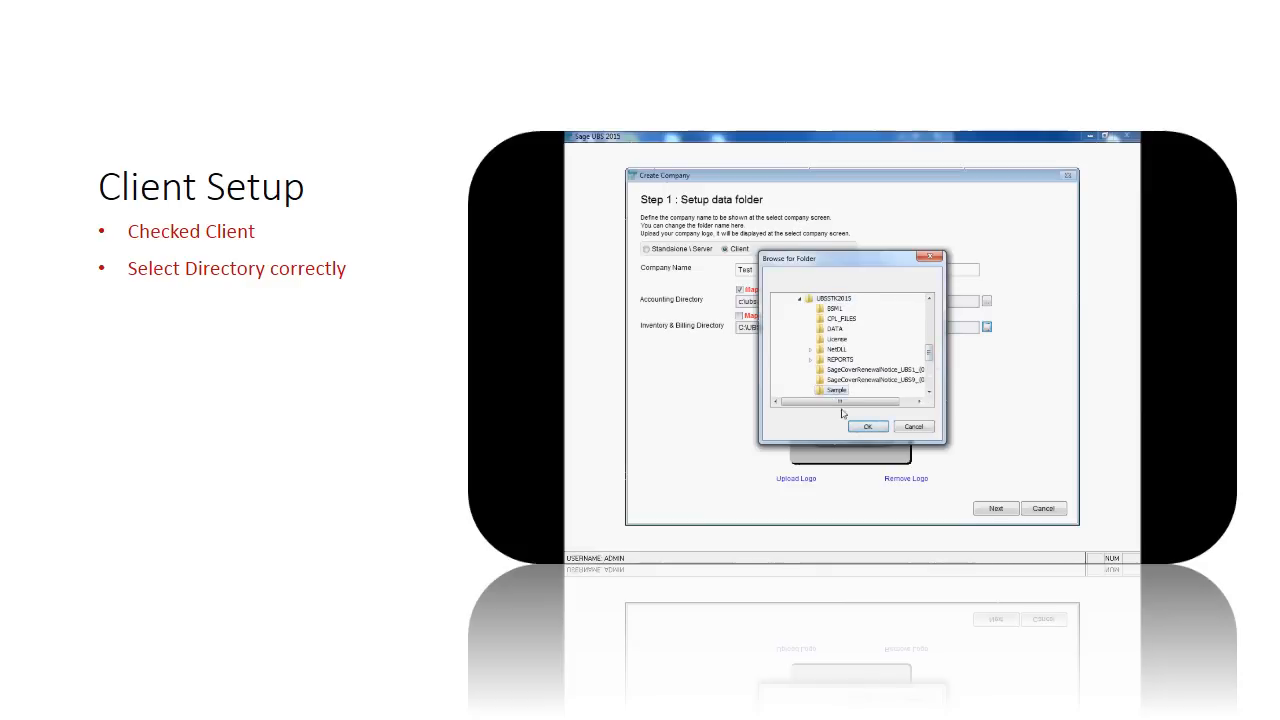
click(868, 426)
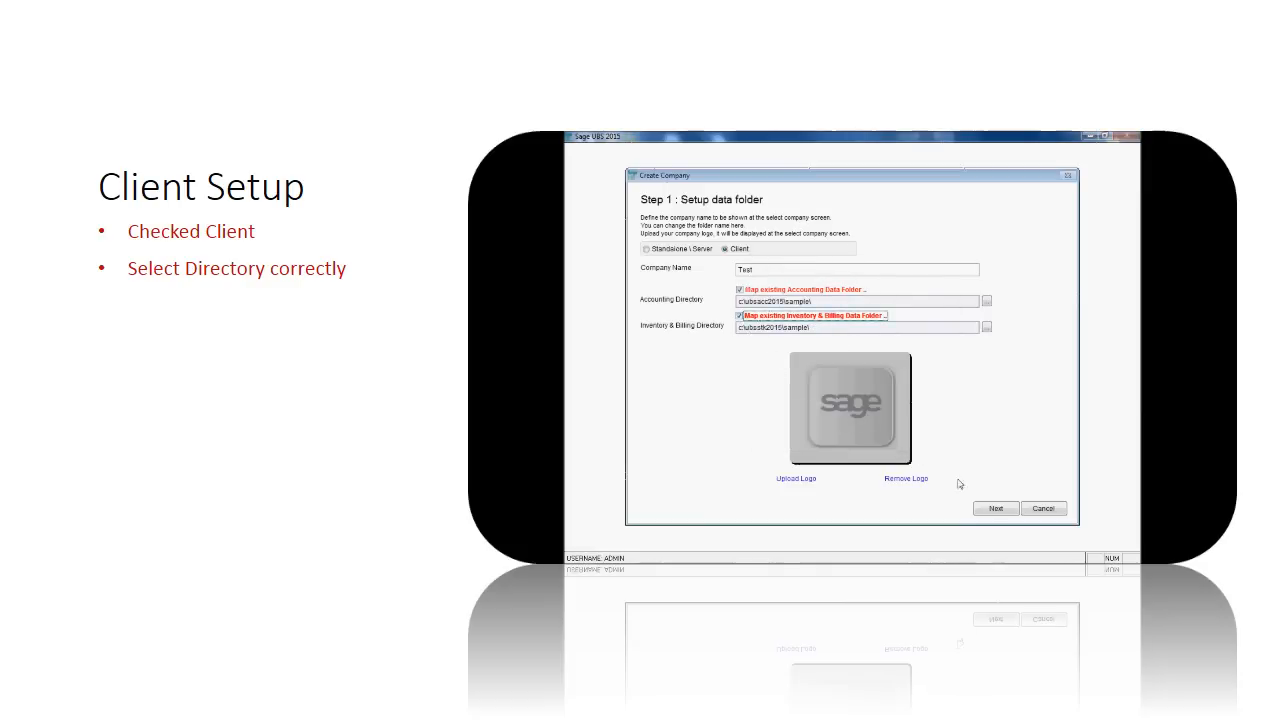
Step: Generate the Test client company's data files so it appears on Select Company
click(996, 508)
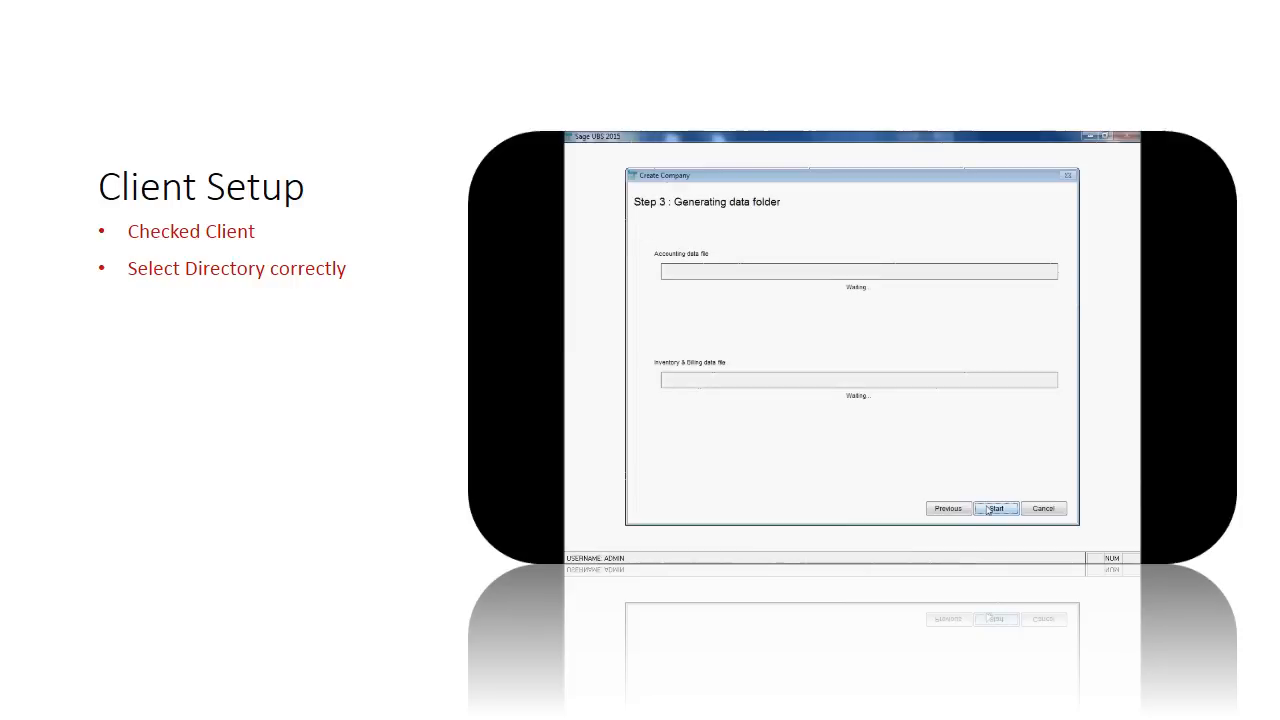
click(996, 508)
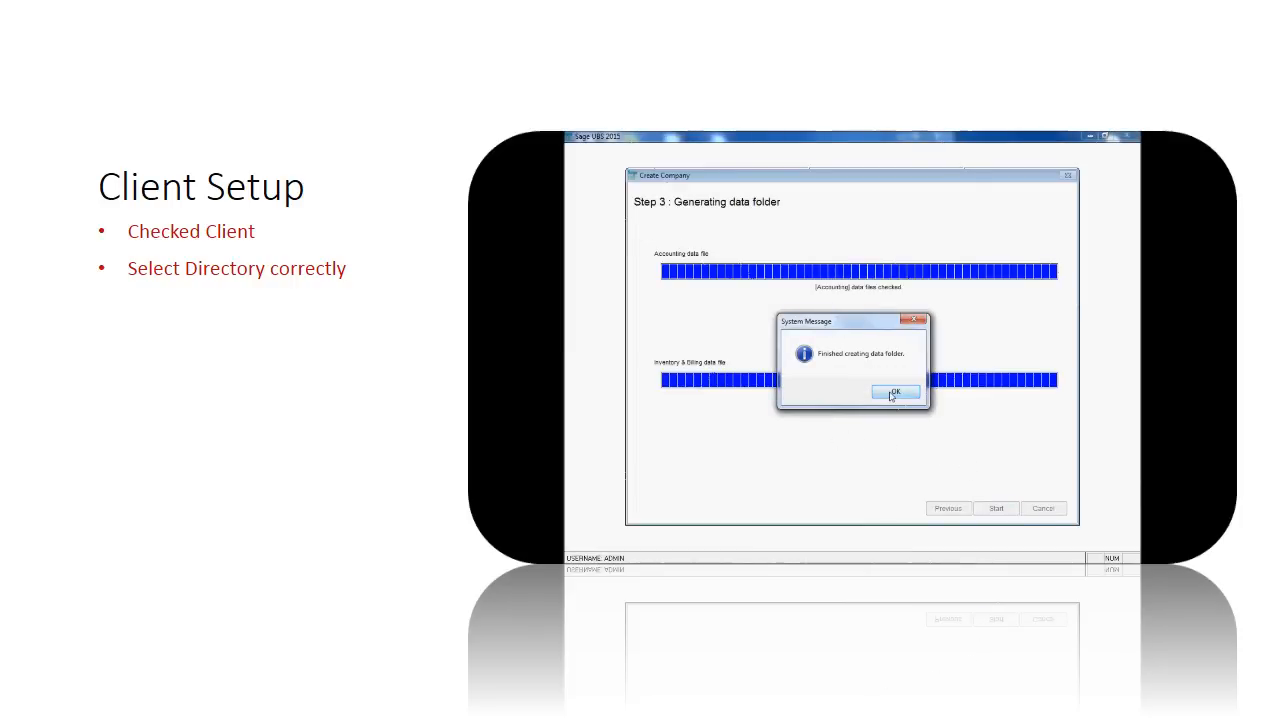
click(894, 390)
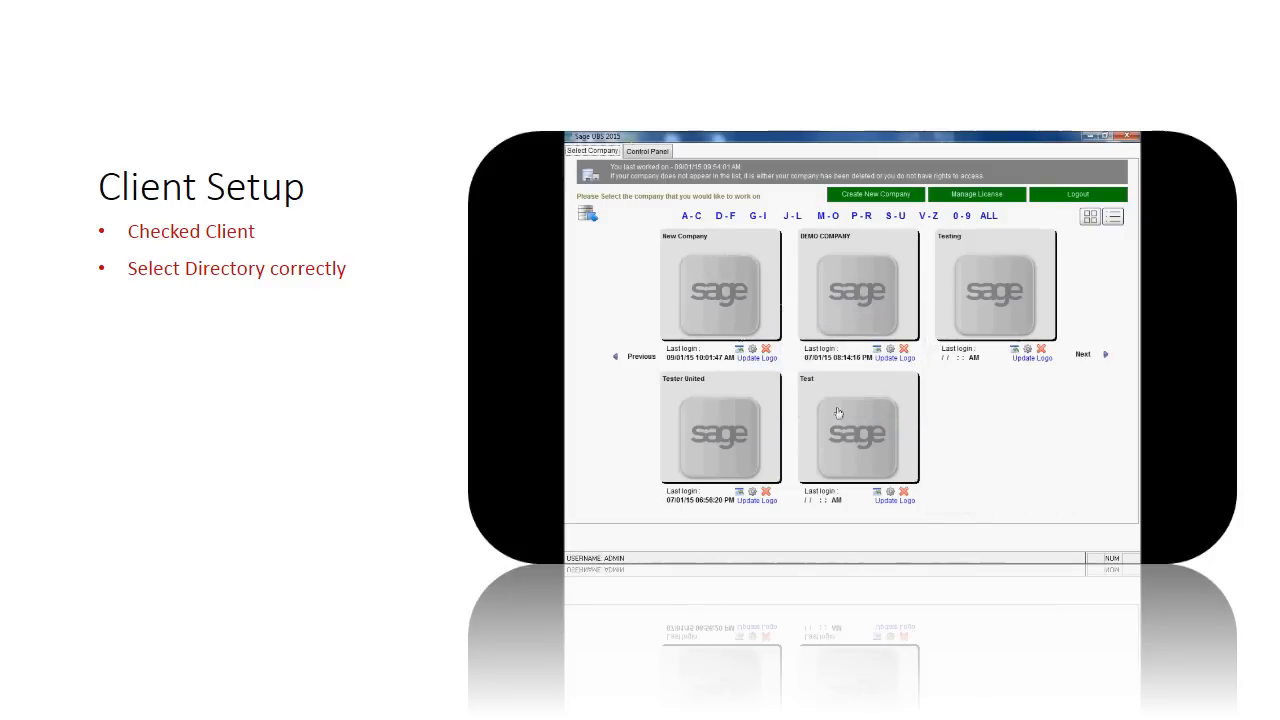